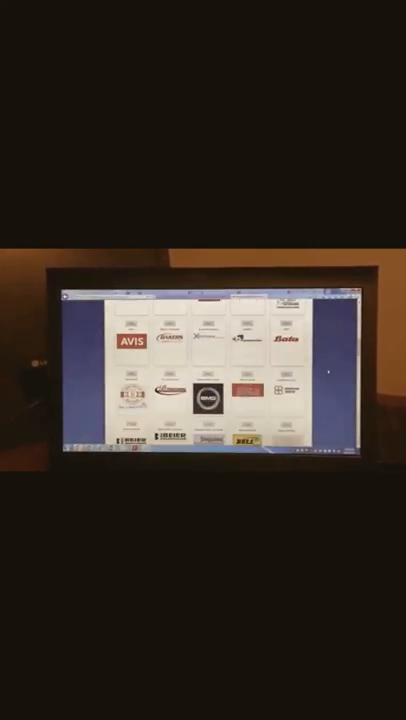
scroll(down, 3)
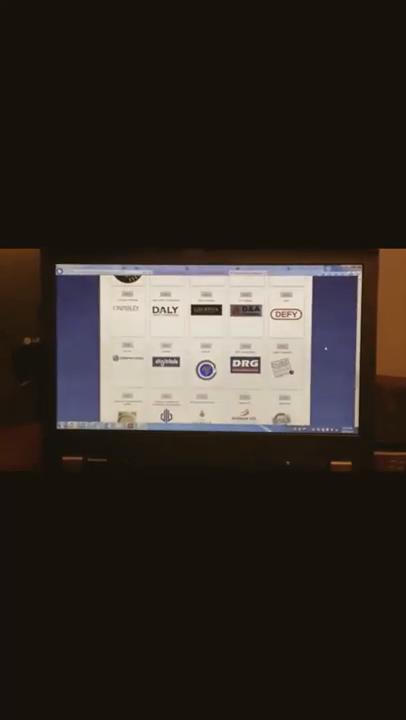
scroll(down, 3)
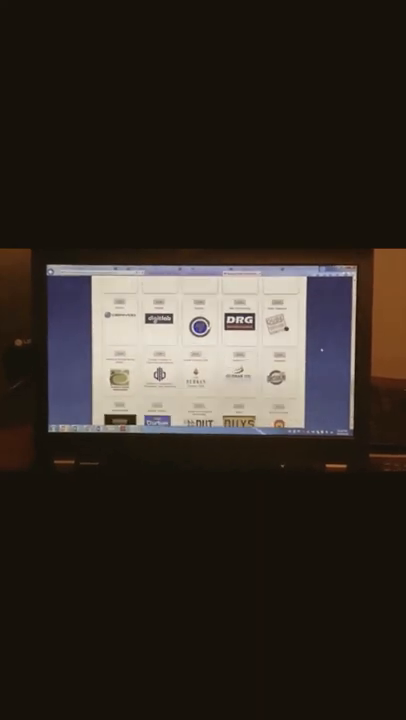
scroll(down, 3)
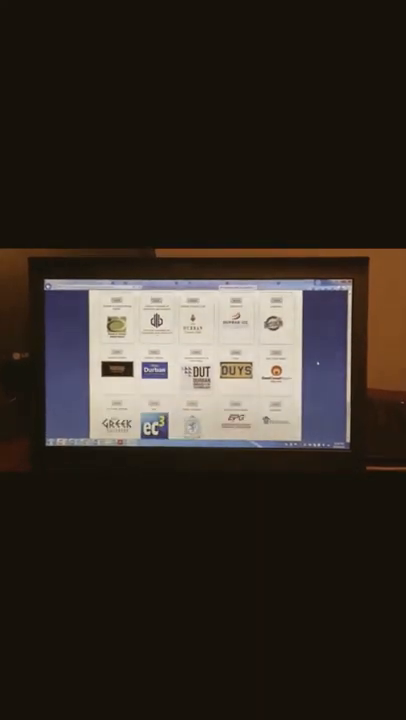
scroll(down, 3)
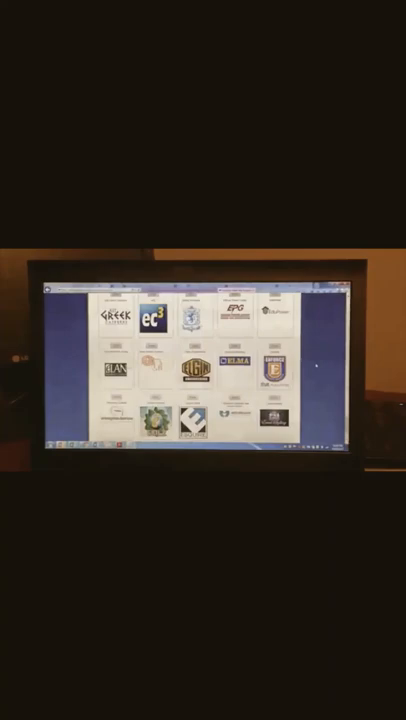